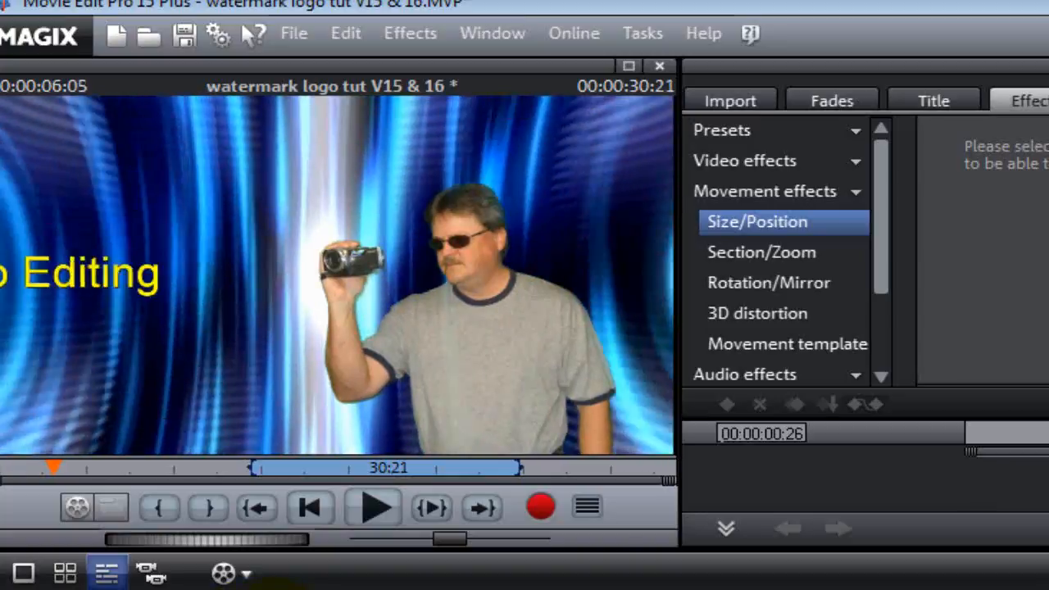
- Move the playhead to about 20 seconds, where the man sits at the table
click(371, 507)
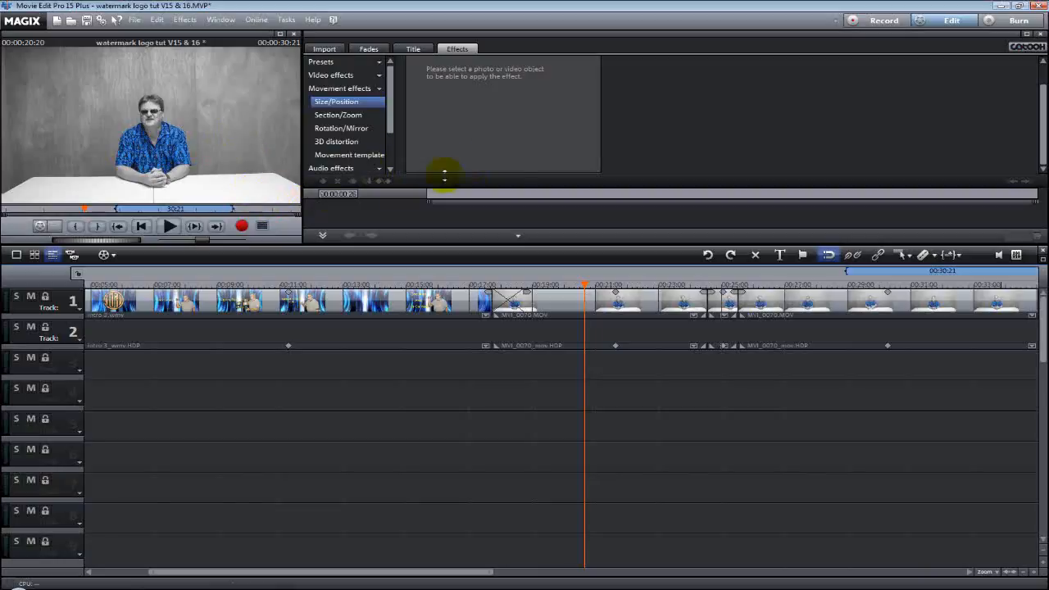
- Show the project folder's media files, including TUIT LOGO b&w.jpg, on the Import tab
click(324, 48)
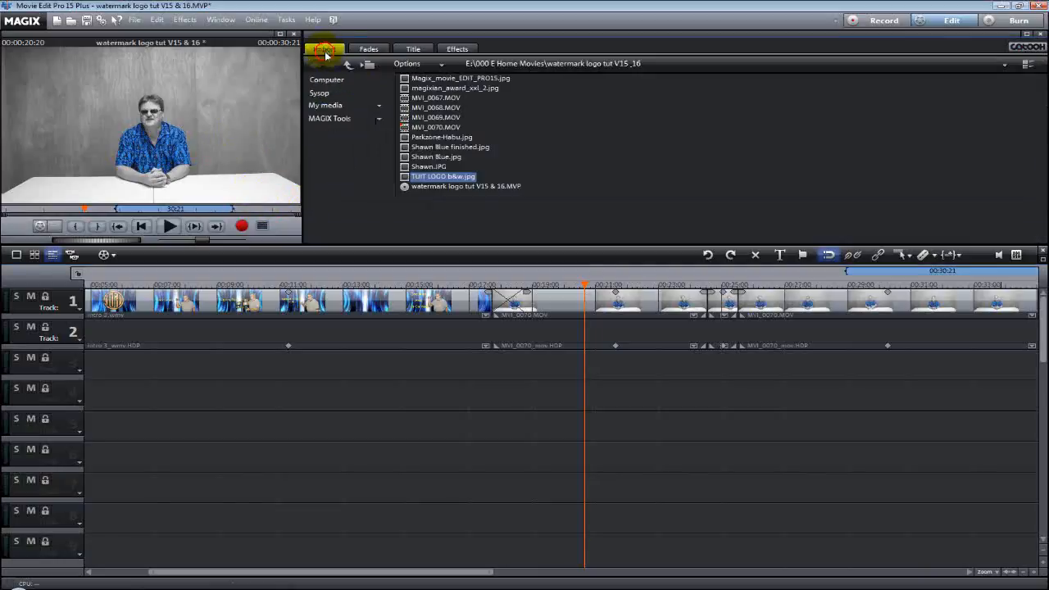
mouse_move(798, 240)
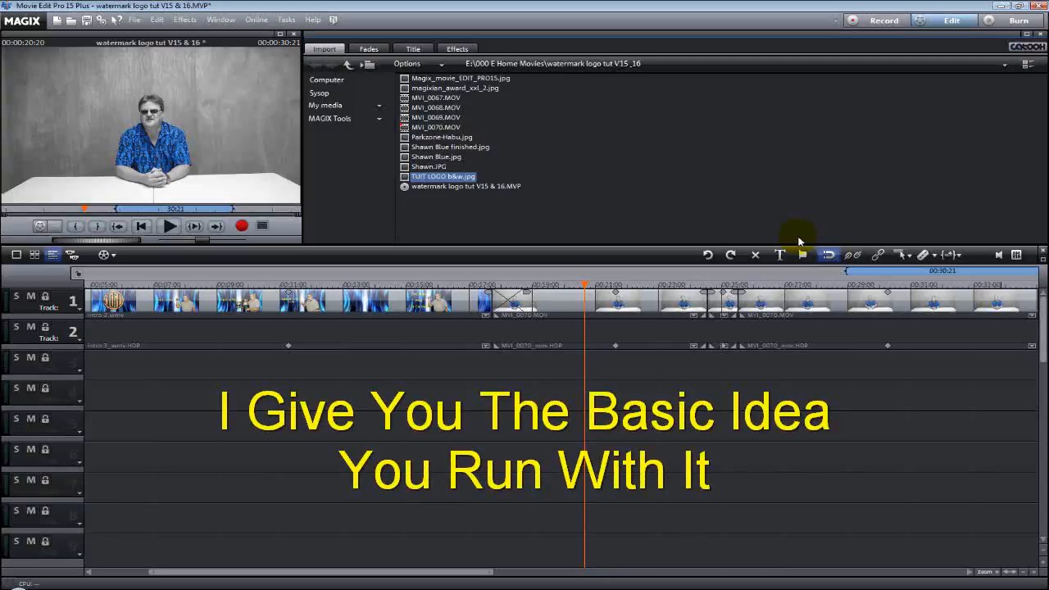
mouse_move(590, 261)
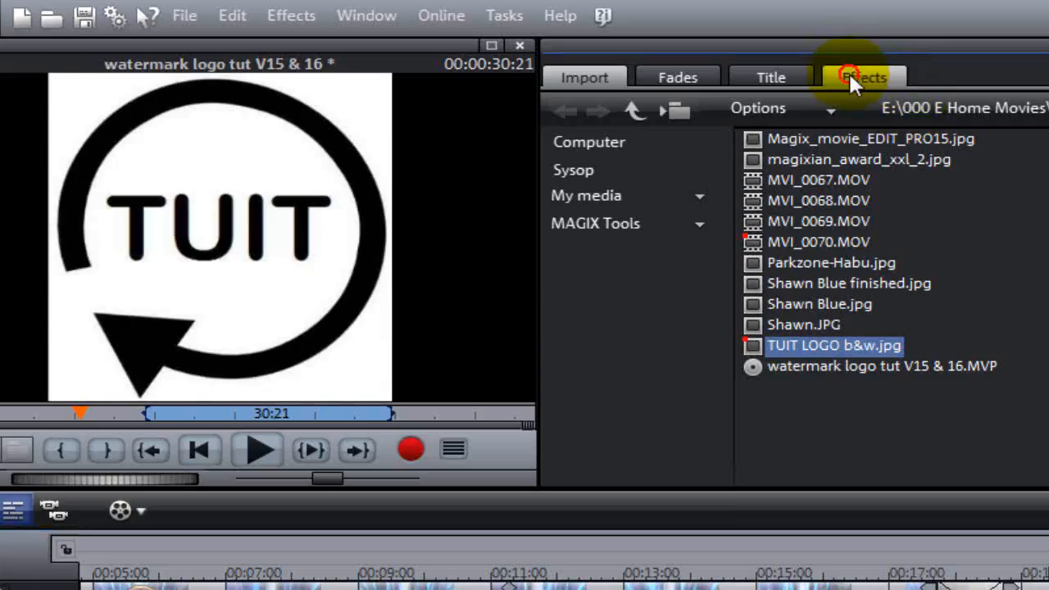
- Apply Chroma key to the logo, hiding White and tuning the fading range
click(863, 76)
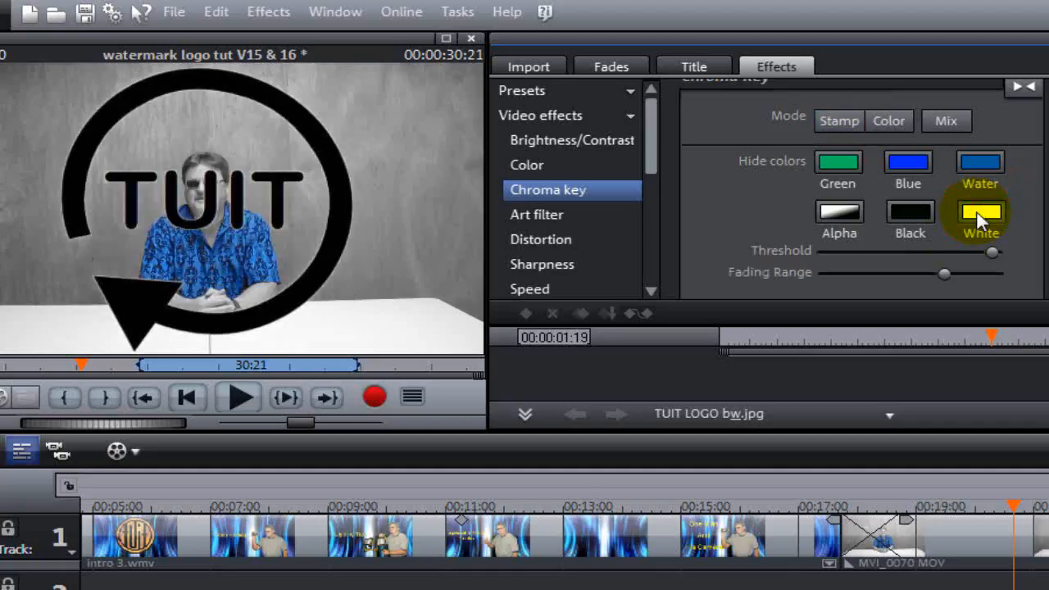
click(979, 211)
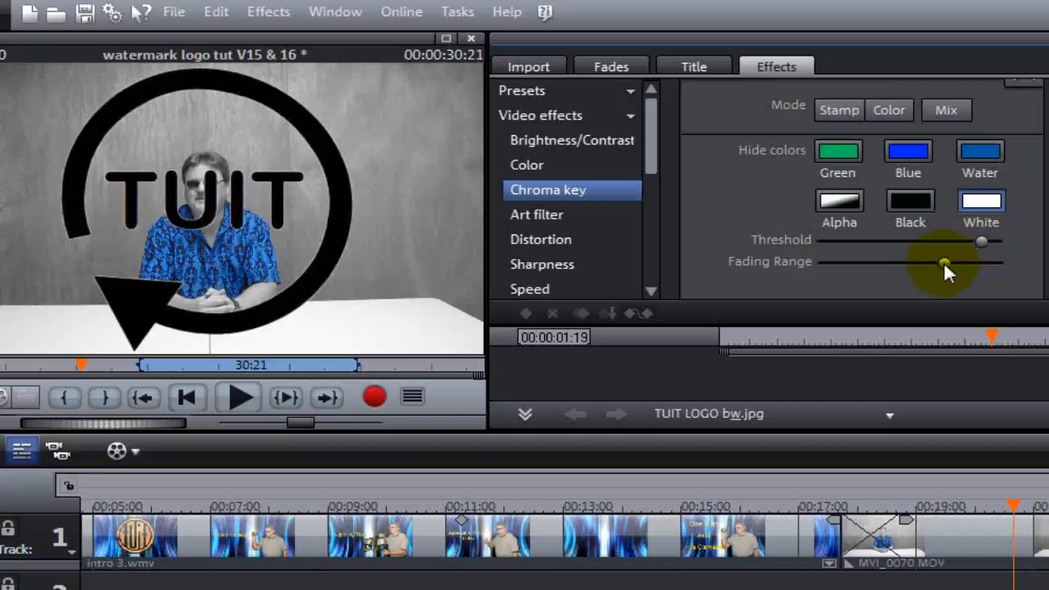
drag(942, 262, 830, 263)
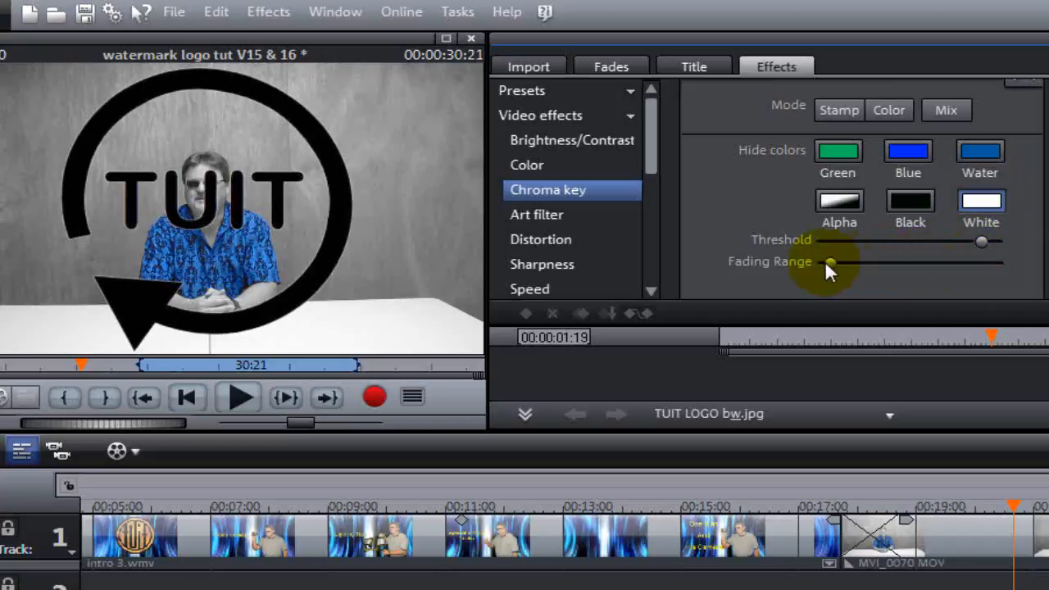
drag(830, 262, 991, 262)
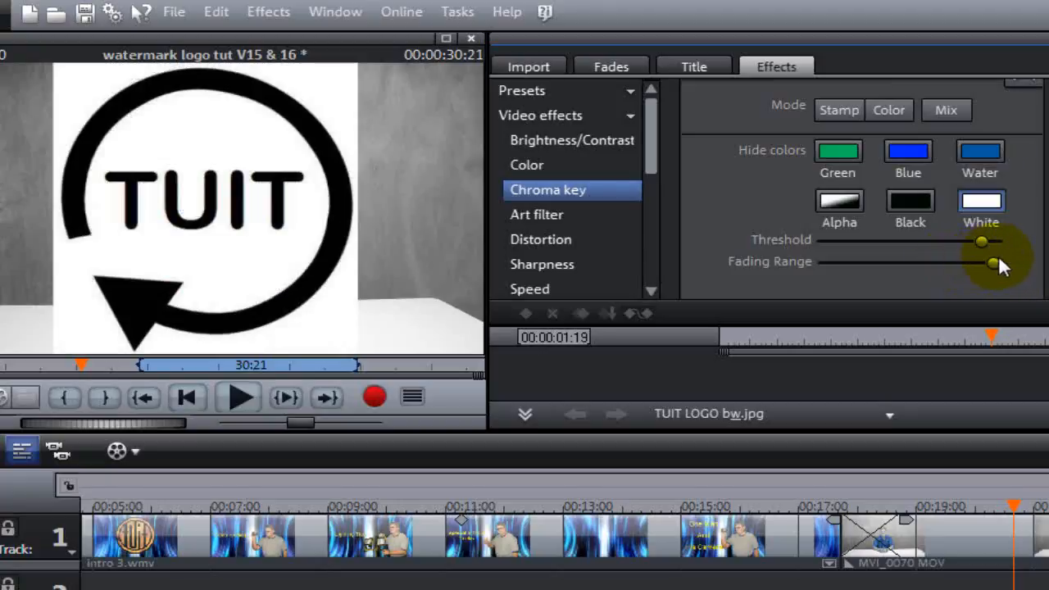
drag(995, 263, 971, 263)
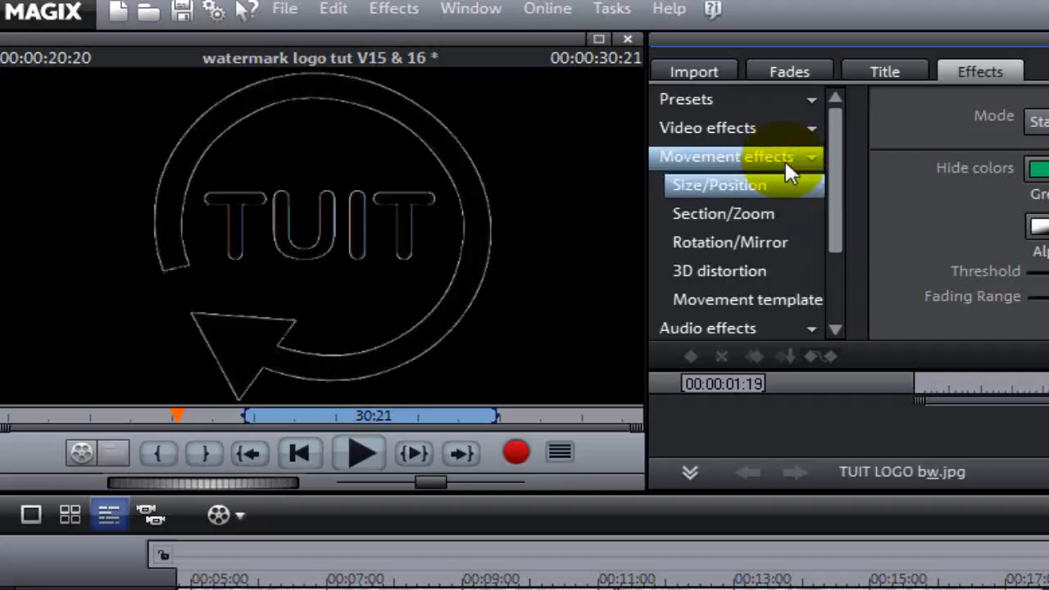
- Drag the TUIT logo into the lower-right corner with Size/Position, then preview playback
click(718, 184)
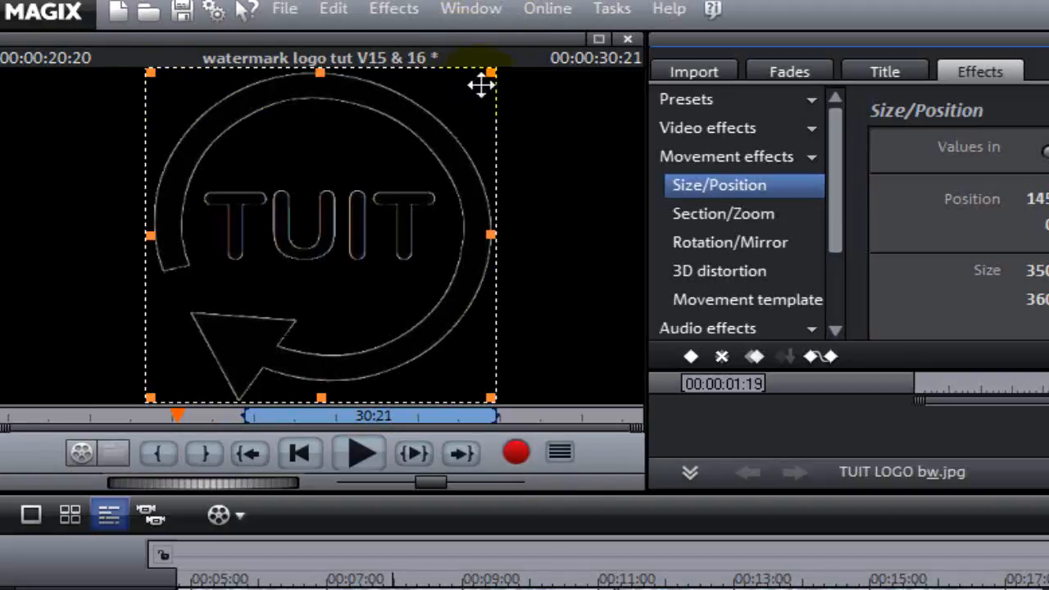
mouse_move(512, 385)
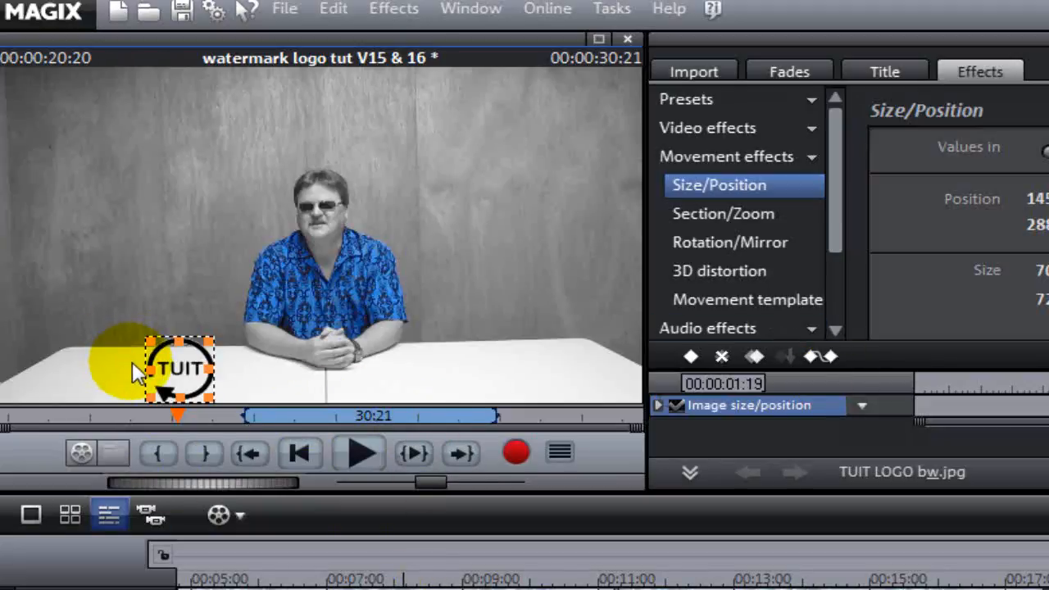
drag(178, 369, 163, 200)
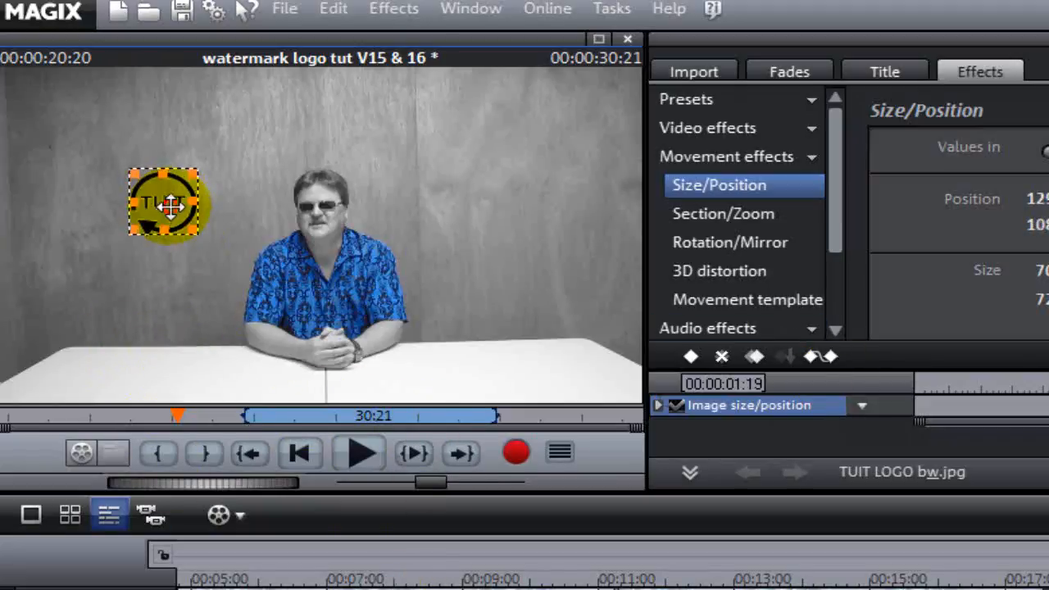
drag(164, 203, 583, 359)
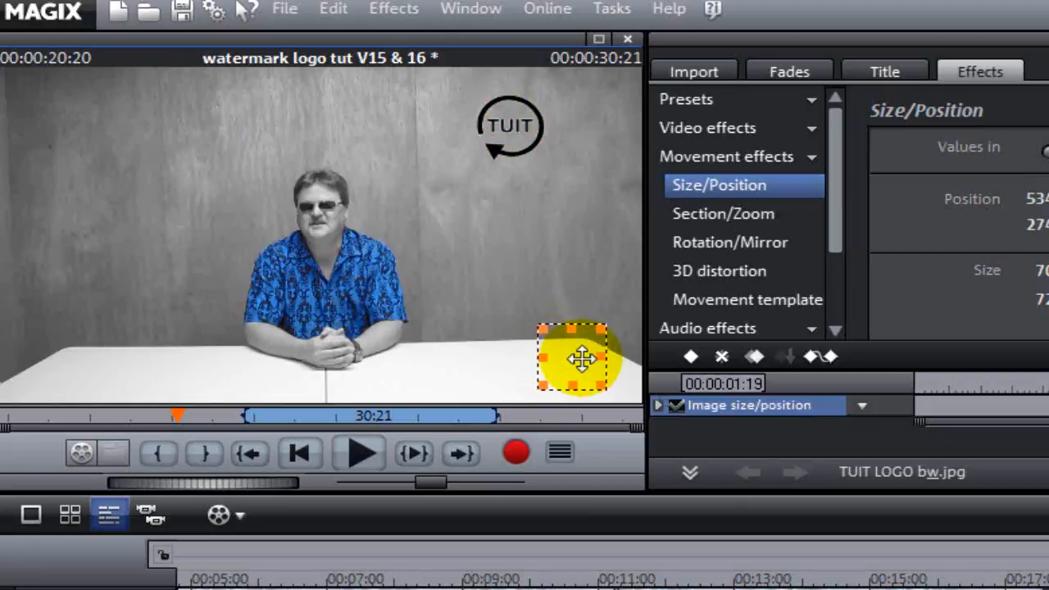
drag(574, 357, 579, 359)
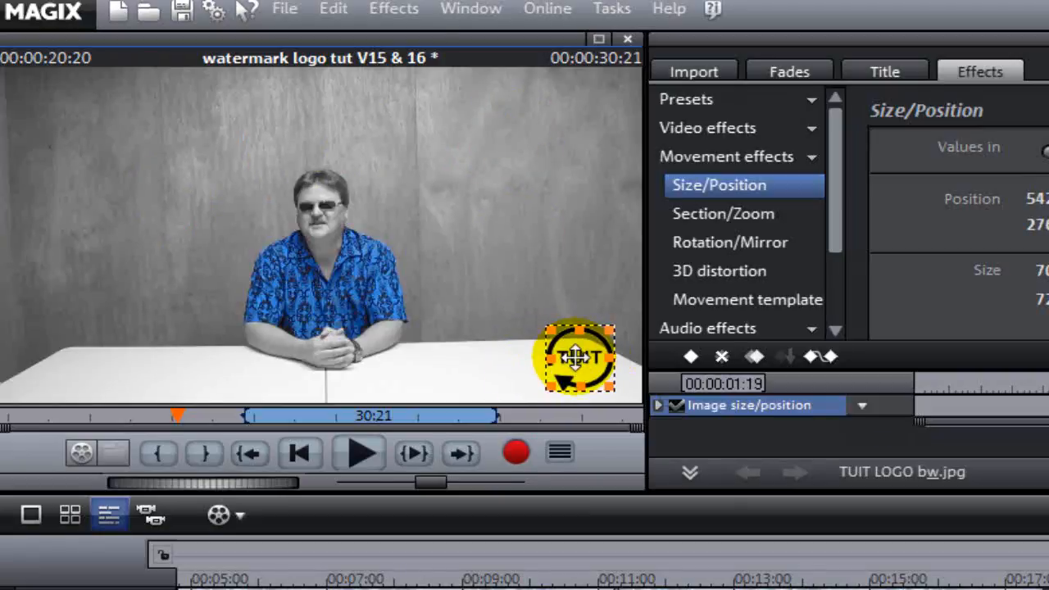
drag(578, 356, 586, 361)
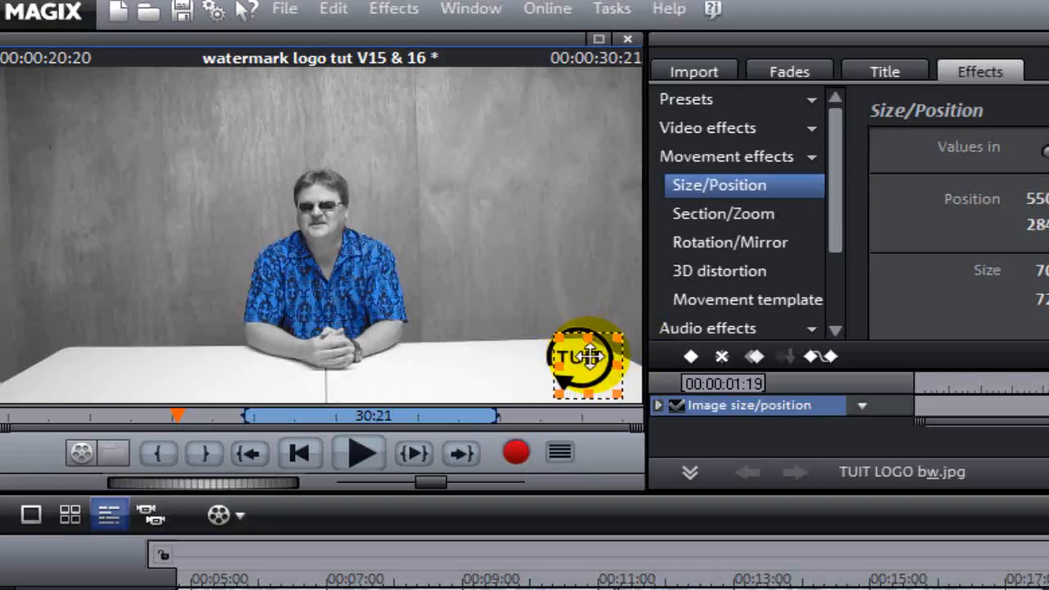
drag(582, 357, 590, 356)
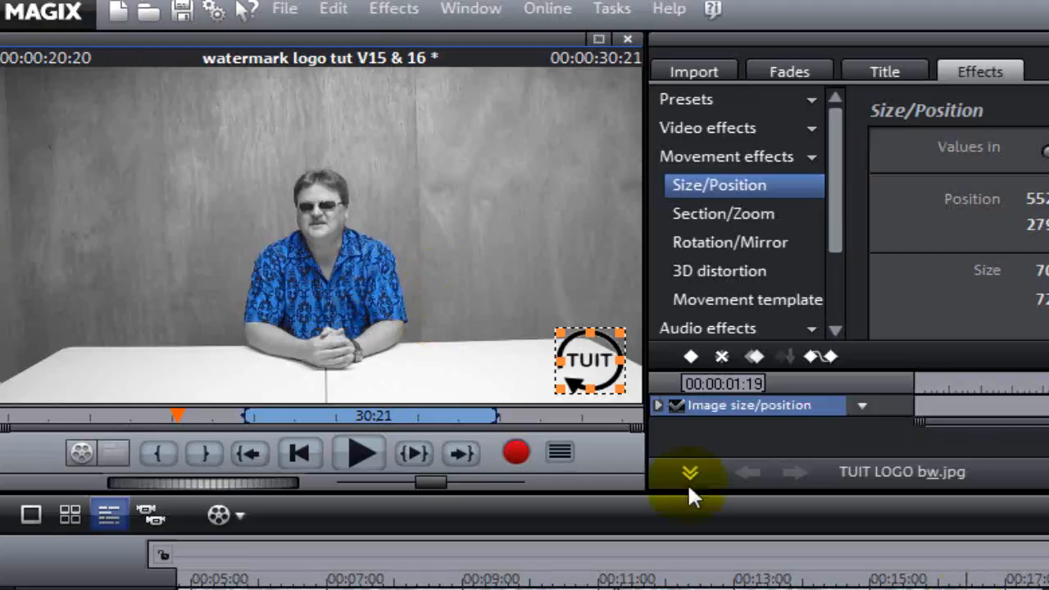
click(358, 453)
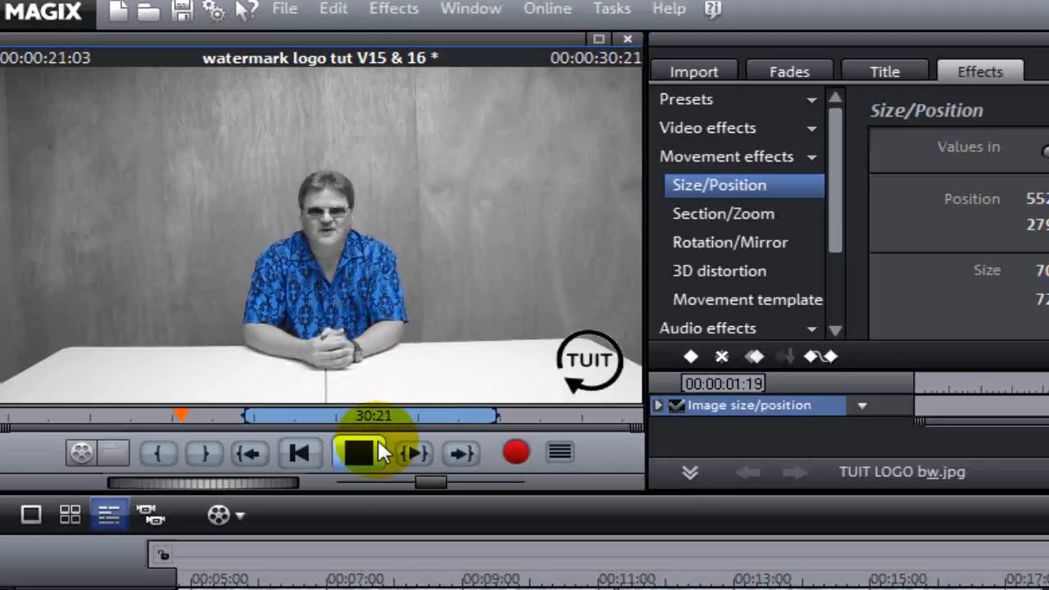
click(360, 452)
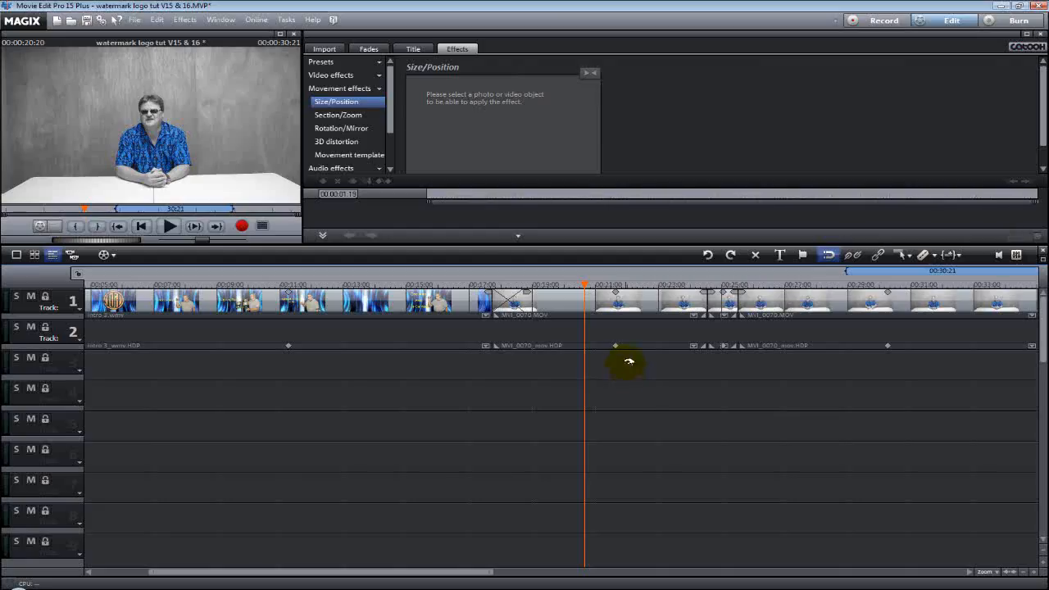
- Add the Shawn.JPG photo of the boy to the movie and select its clip
click(325, 48)
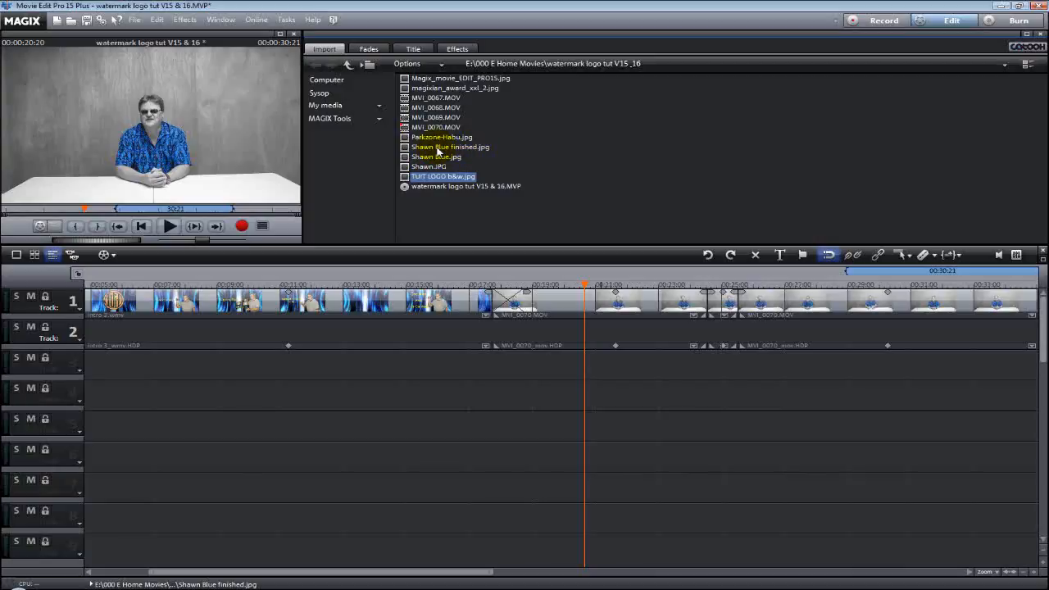
click(429, 166)
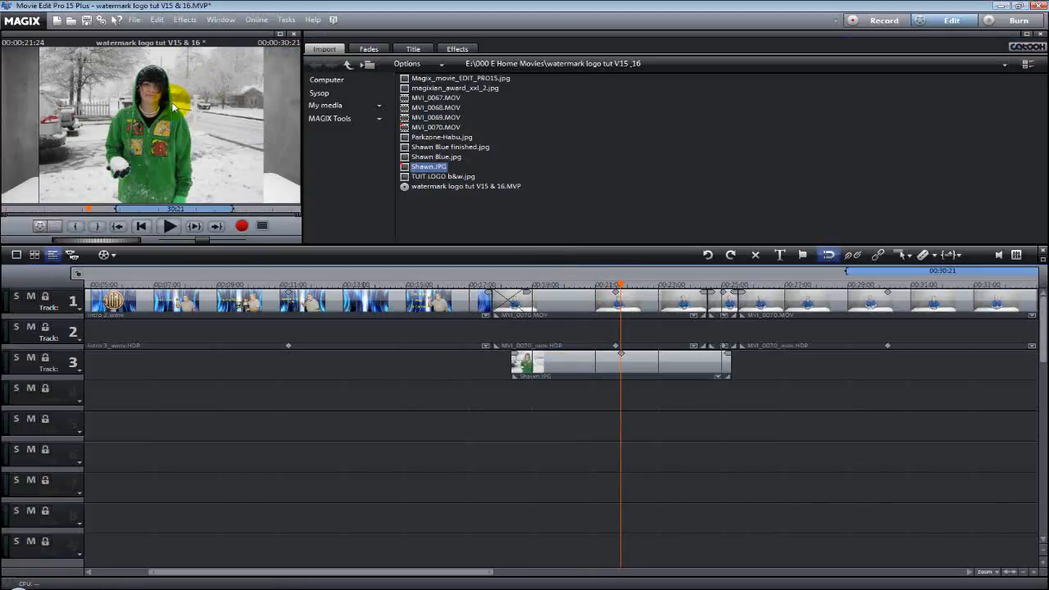
click(620, 364)
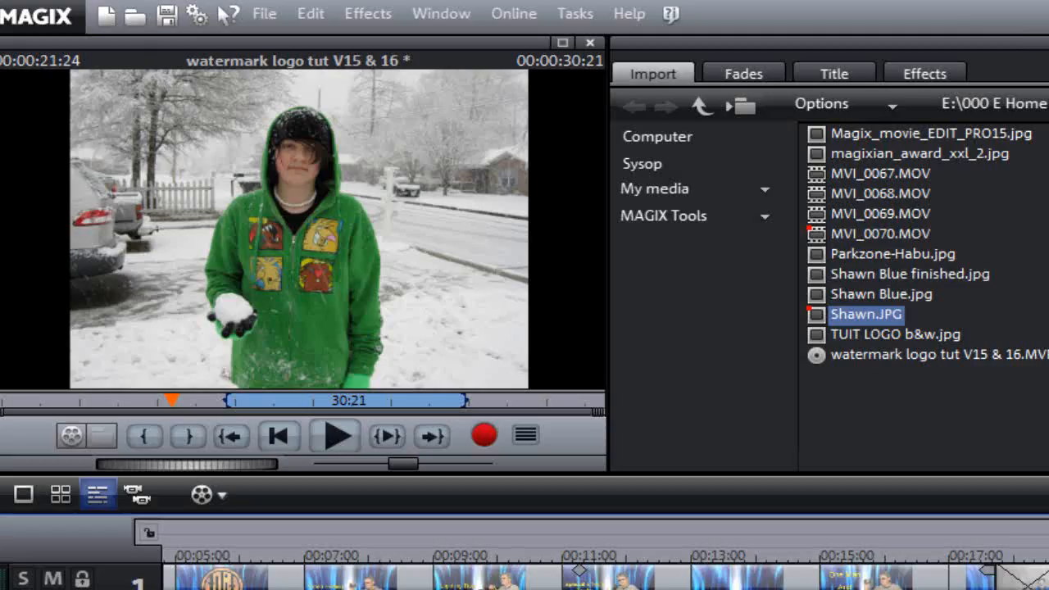
- Move the small boy photo into its corner via Size/Position and preview playback
click(924, 73)
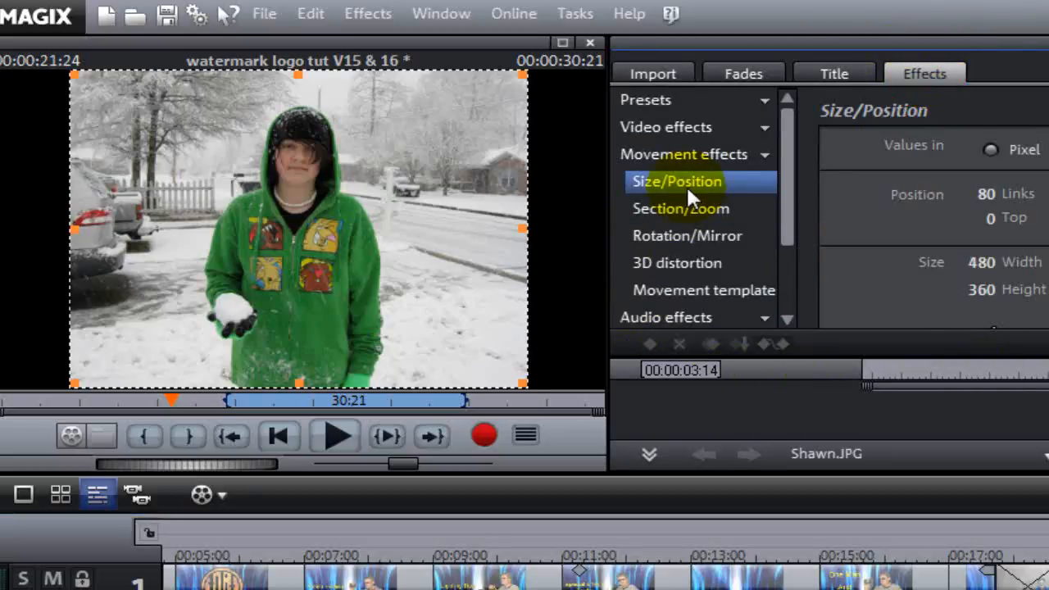
mouse_move(150, 426)
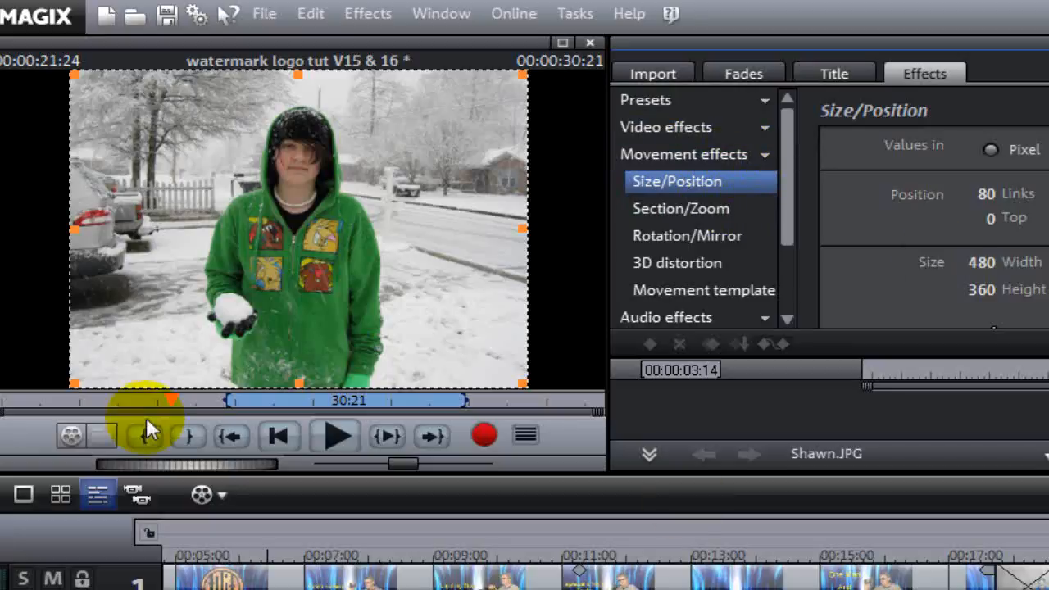
click(650, 343)
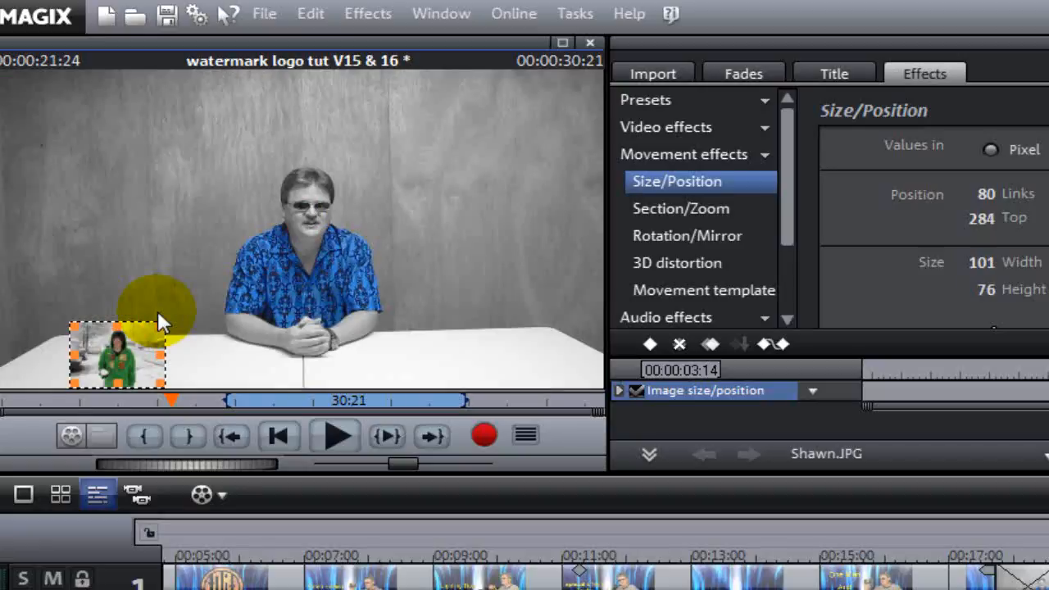
drag(117, 352, 547, 344)
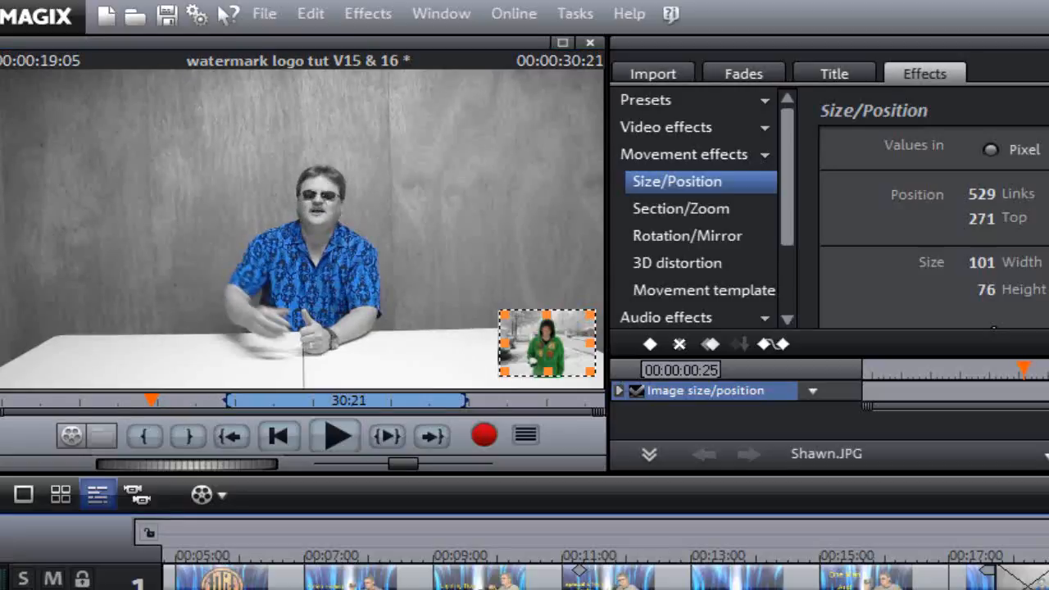
click(333, 435)
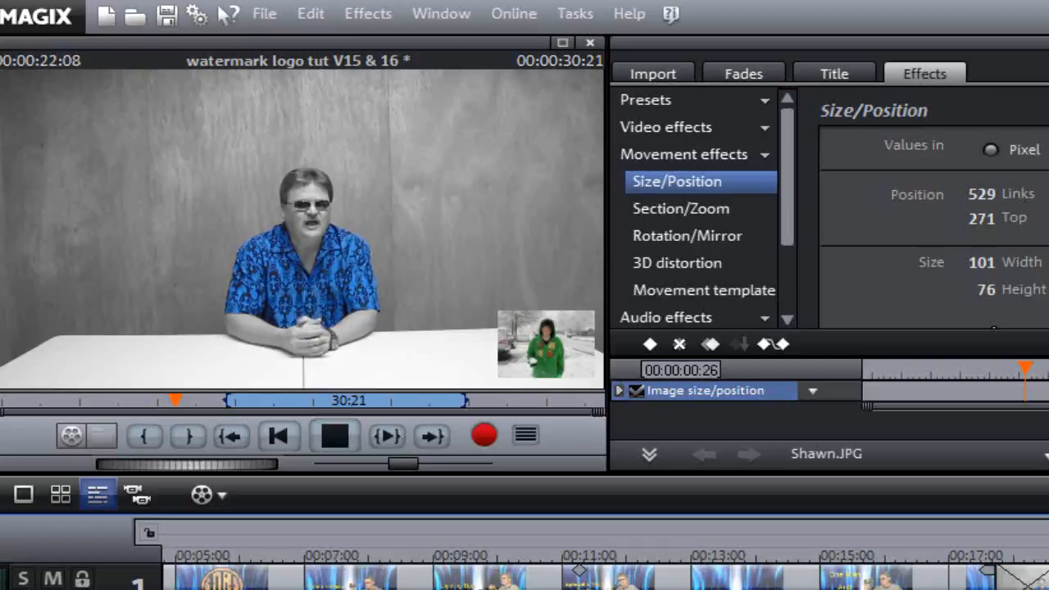
click(334, 435)
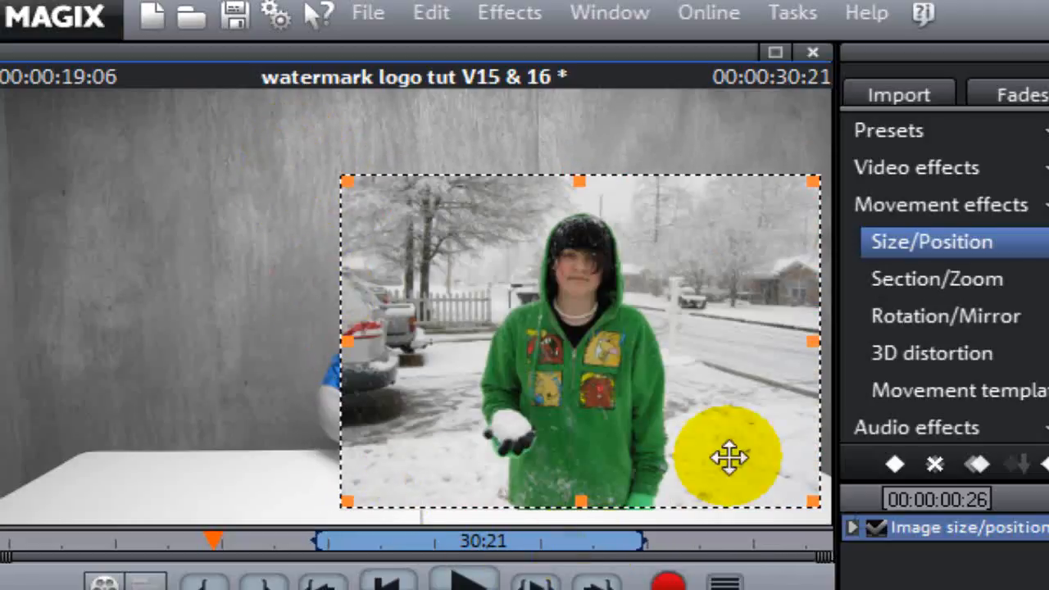
- Drag the enlarged boy photo around the preview frame
drag(729, 455, 714, 411)
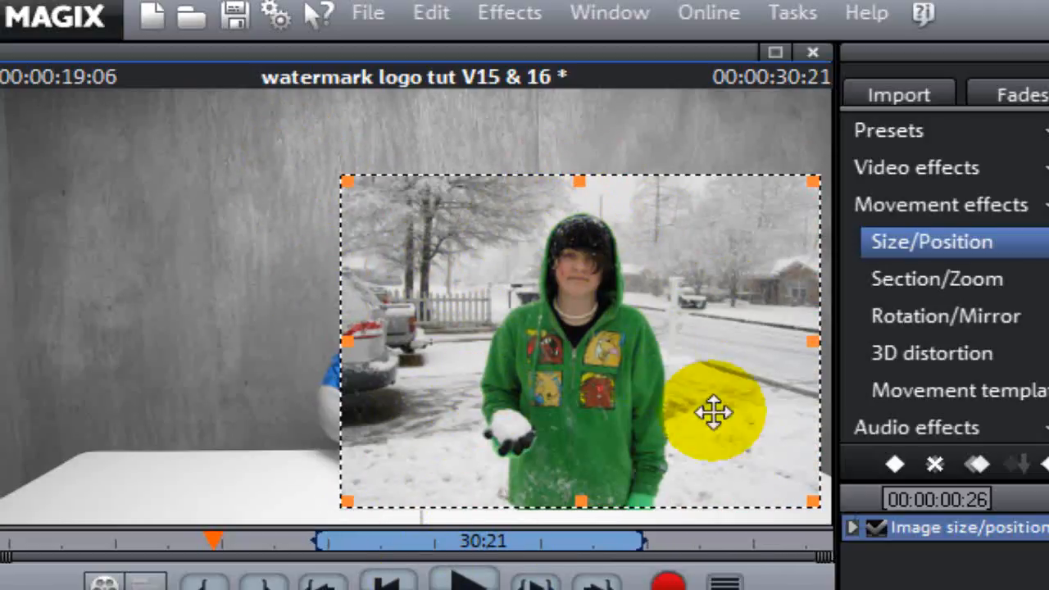
drag(713, 414, 541, 455)
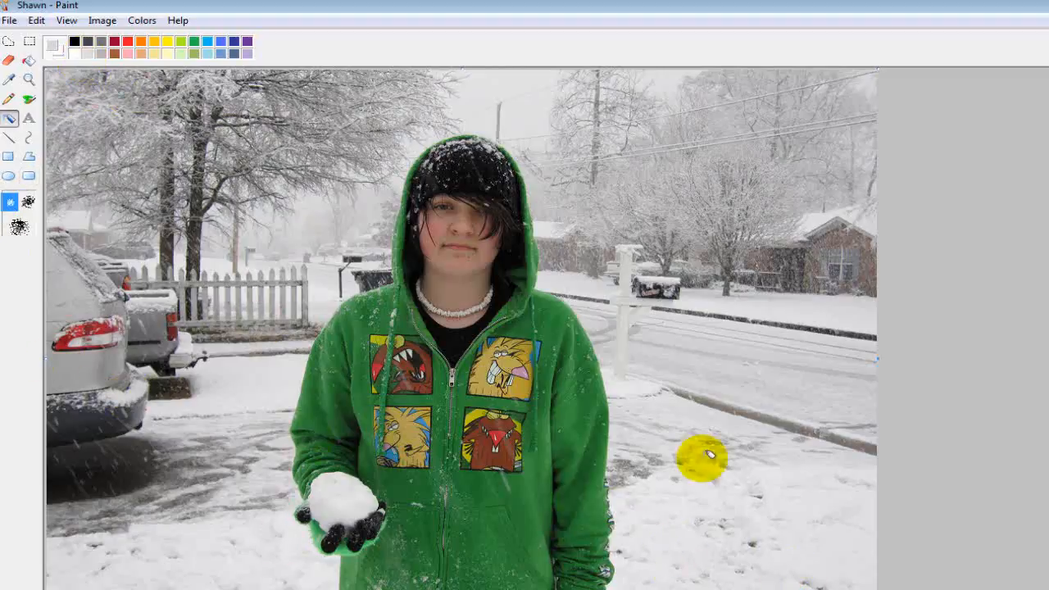
- Bring up the Shawn snow photo in Paint and choose the freehand selection tool
drag(705, 457, 626, 487)
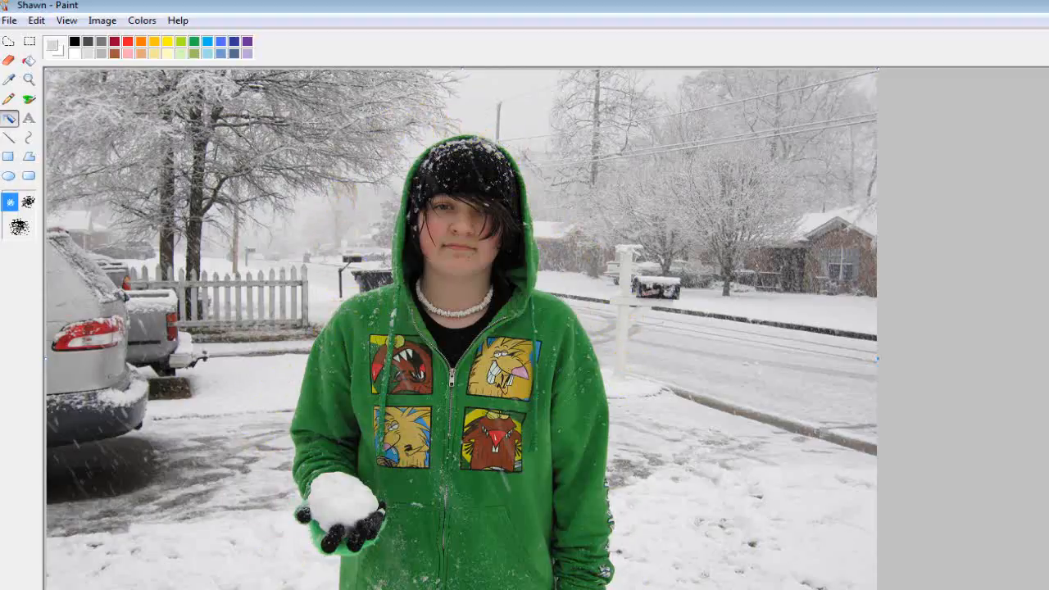
click(185, 503)
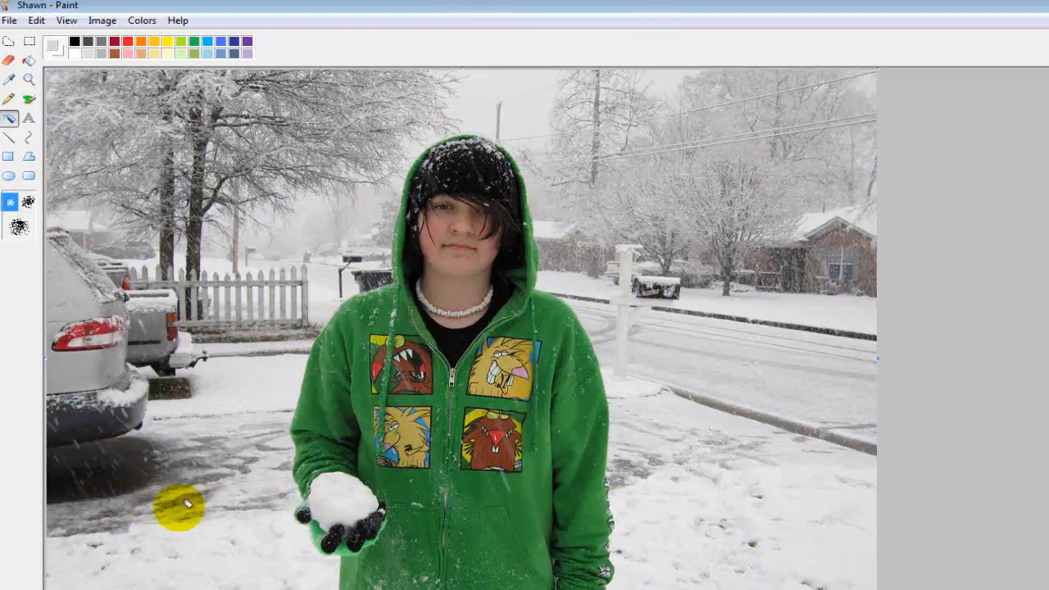
mouse_move(94, 80)
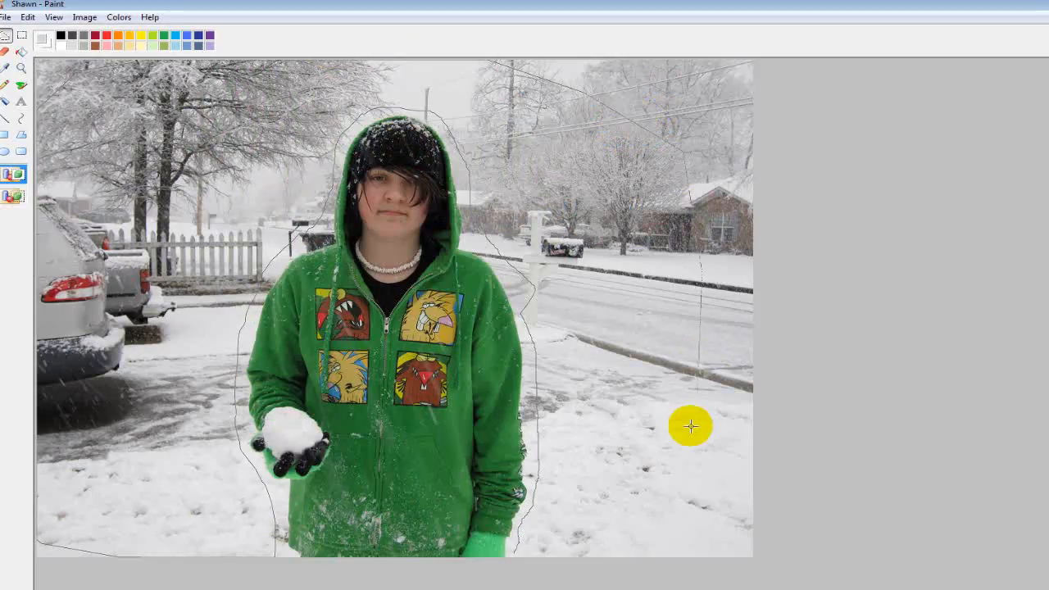
- Trace a rough freehand outline around the boy in the snow photo
drag(689, 426, 516, 537)
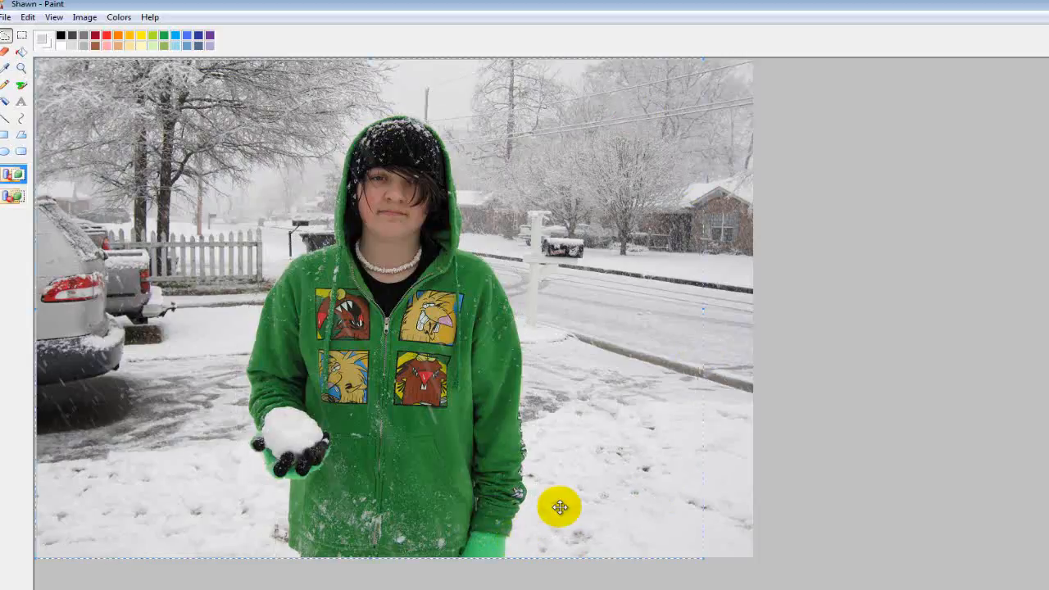
click(27, 16)
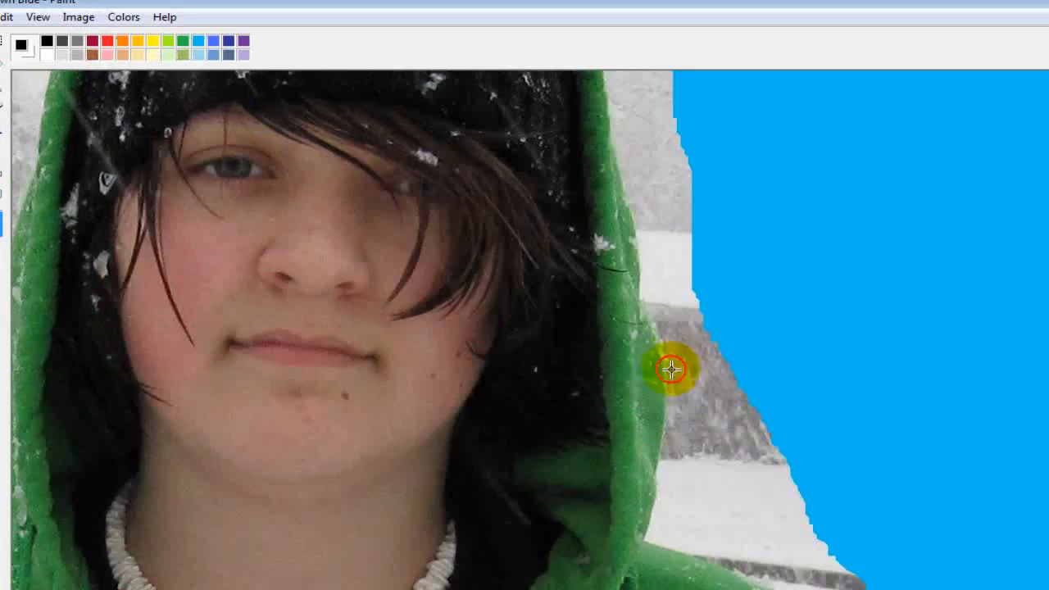
- Draw a Pencil outline along the hood's edge, closing it off into the blue area
drag(667, 368, 651, 482)
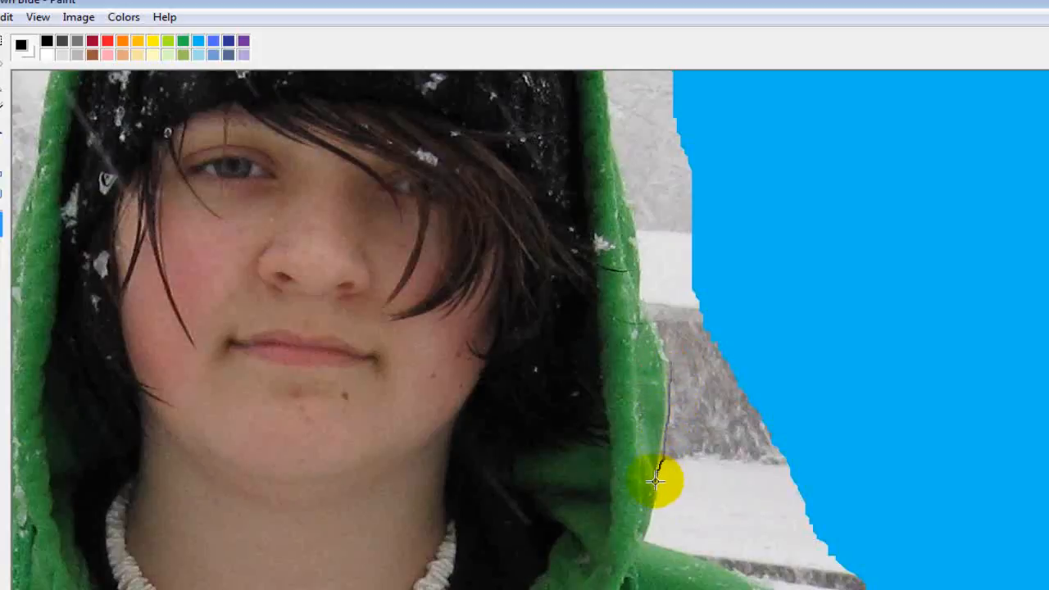
drag(655, 481, 655, 545)
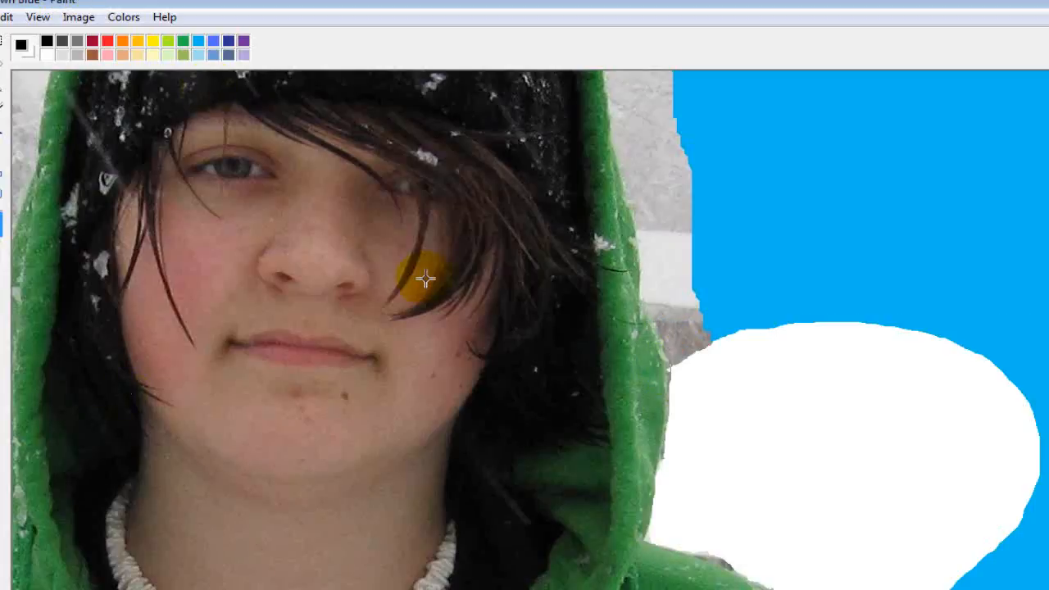
drag(425, 279, 655, 323)
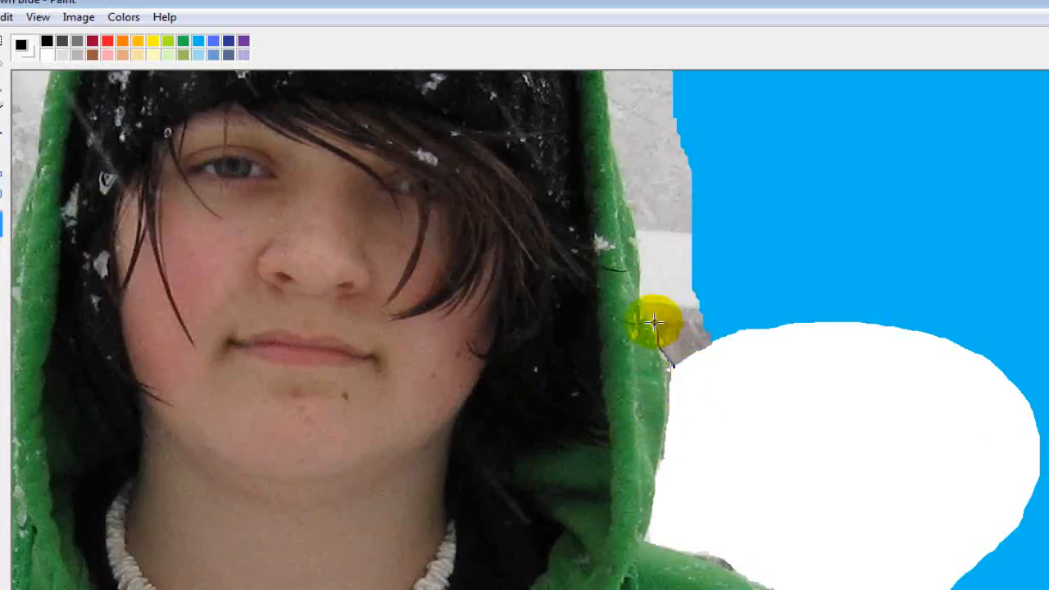
drag(656, 323, 799, 131)
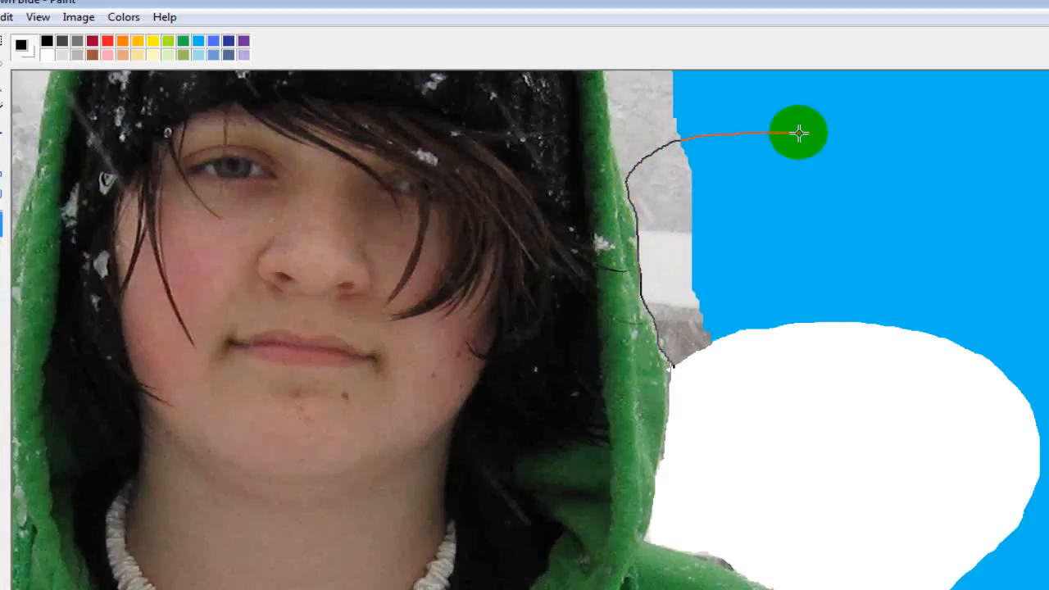
drag(799, 131, 675, 373)
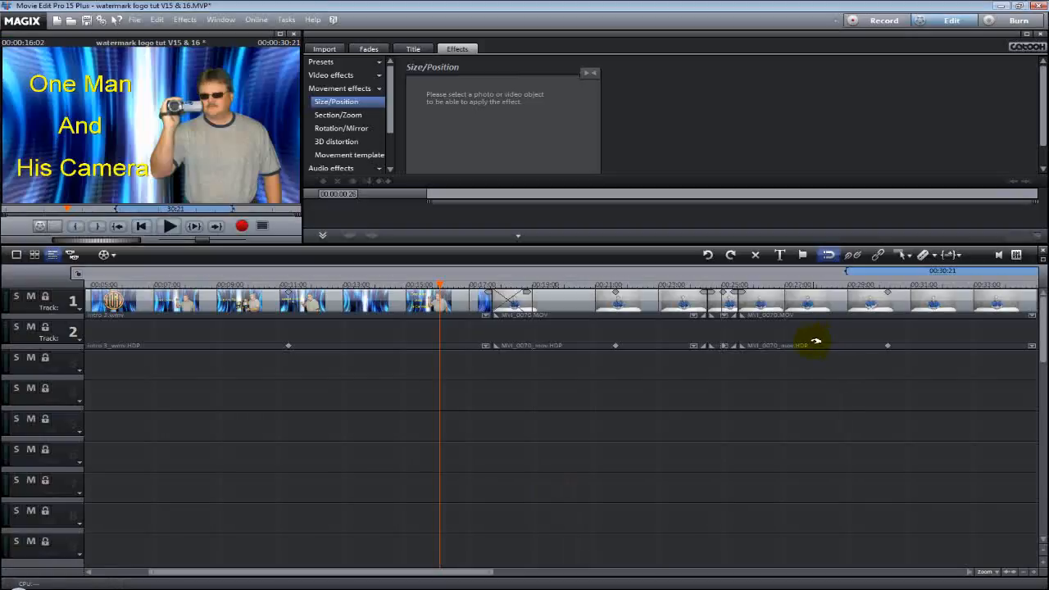
click(324, 48)
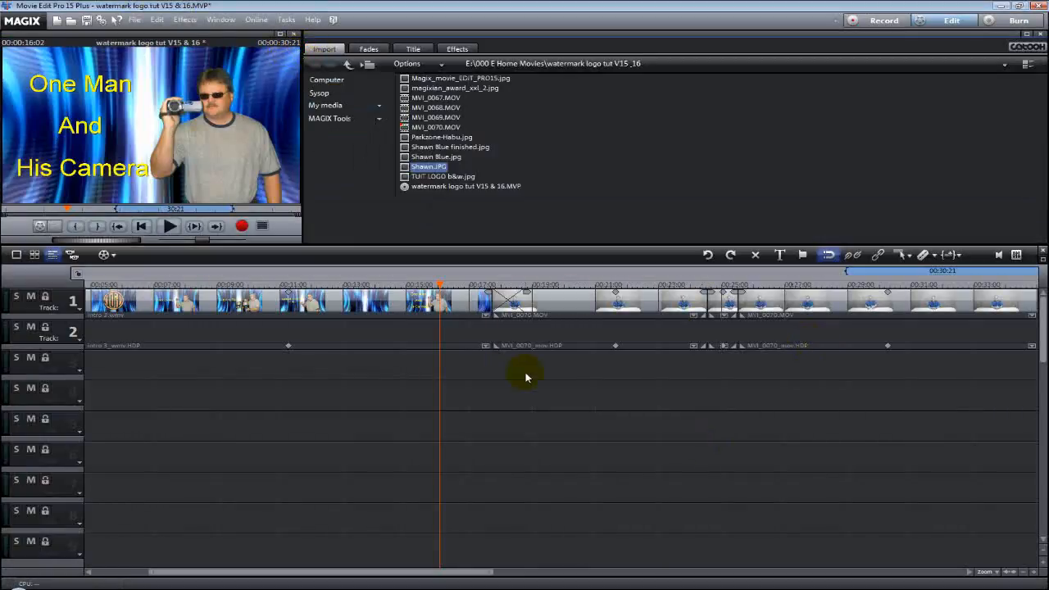
click(450, 147)
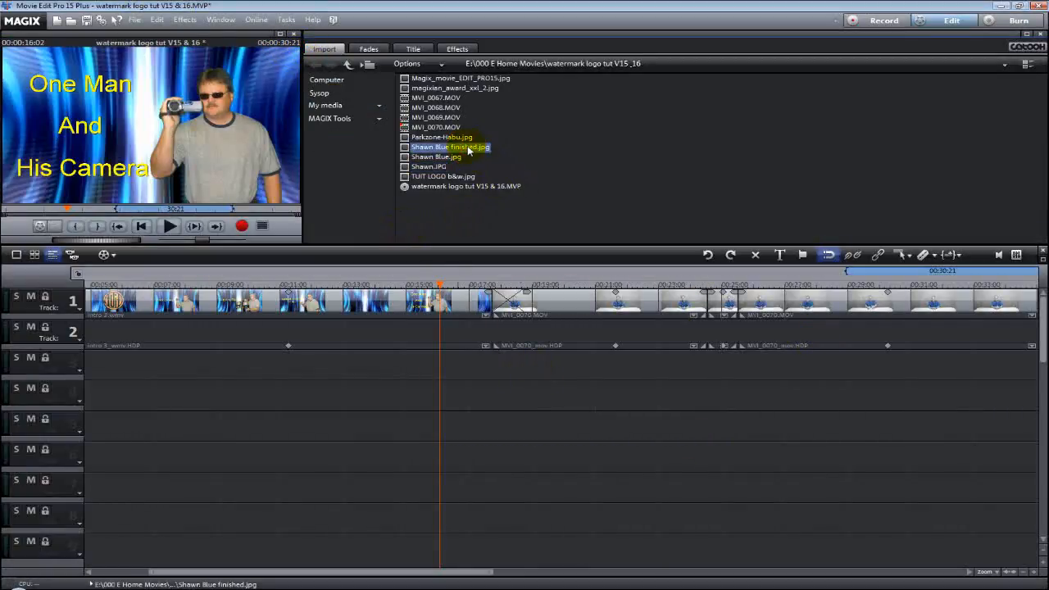
drag(449, 146, 557, 381)
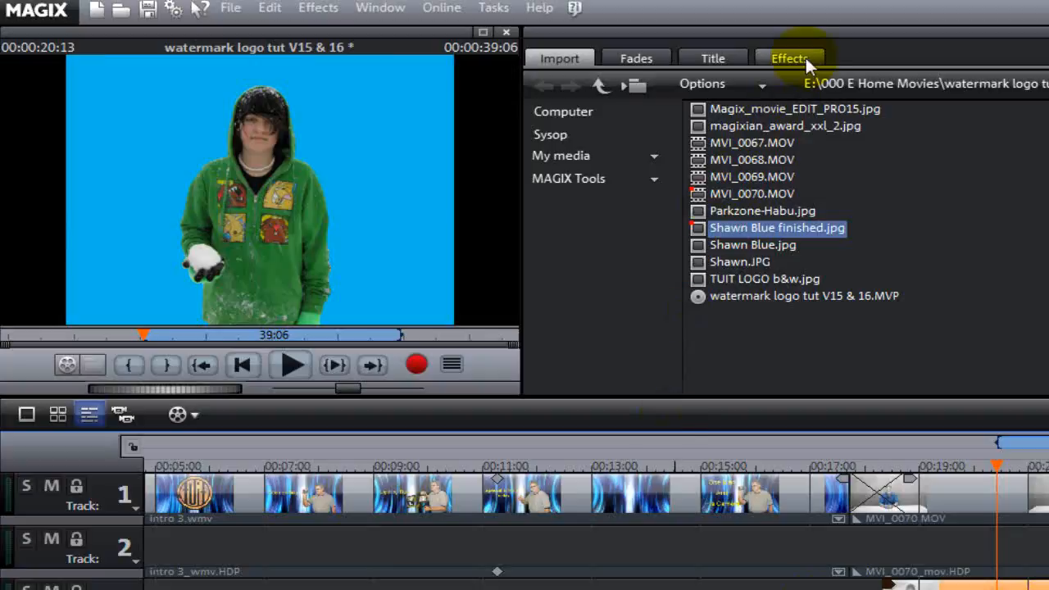
- Apply the Chroma key video effect to the boy's photo to remove the blue background
click(788, 58)
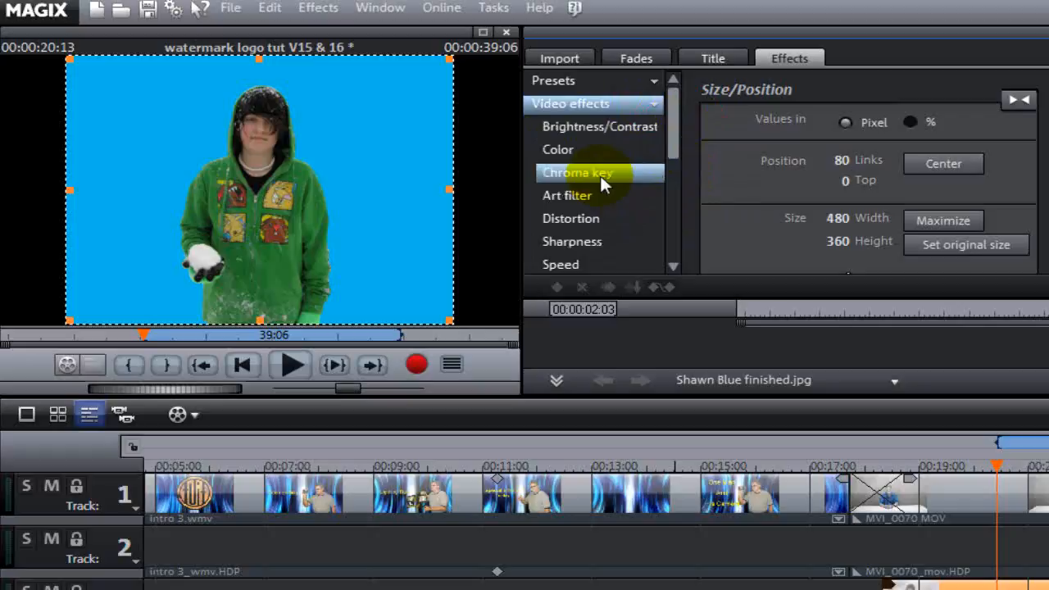
click(577, 172)
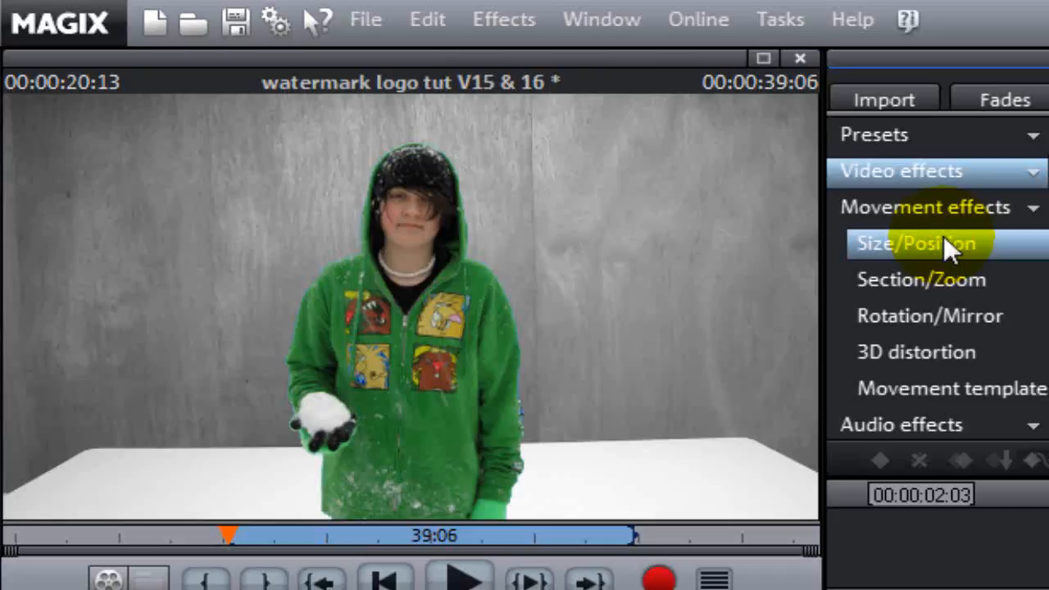
- Resize the boy with Size/Position, drag him to the bottom-right corner, and play to check
click(916, 242)
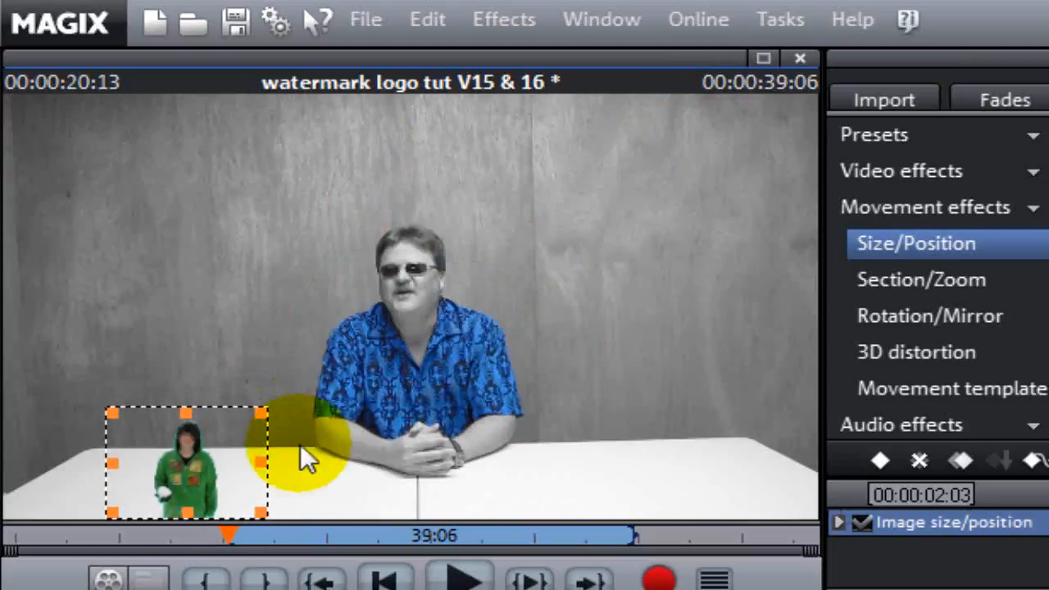
drag(184, 462, 737, 471)
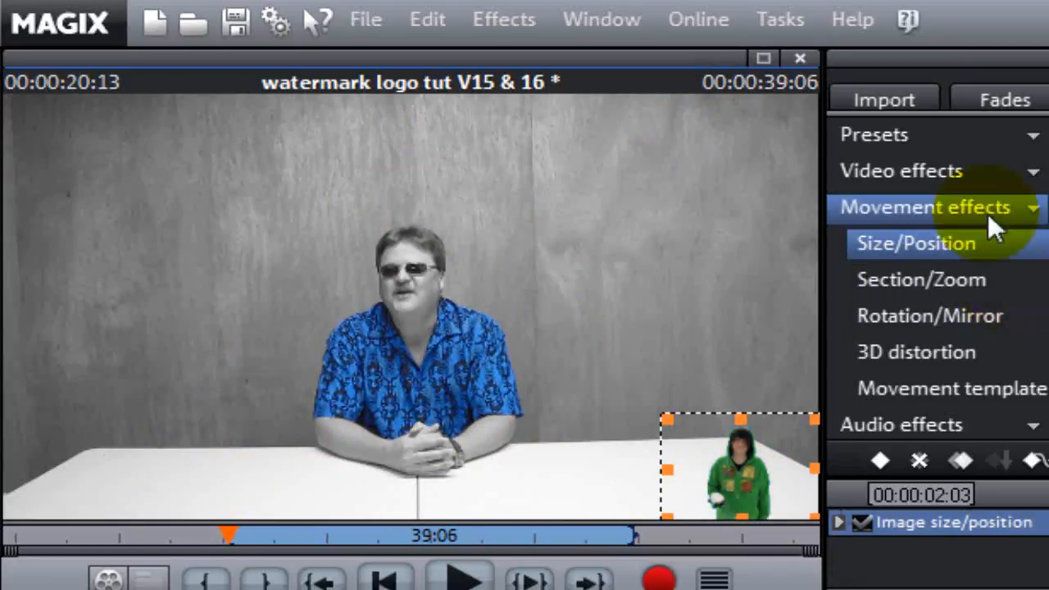
click(900, 170)
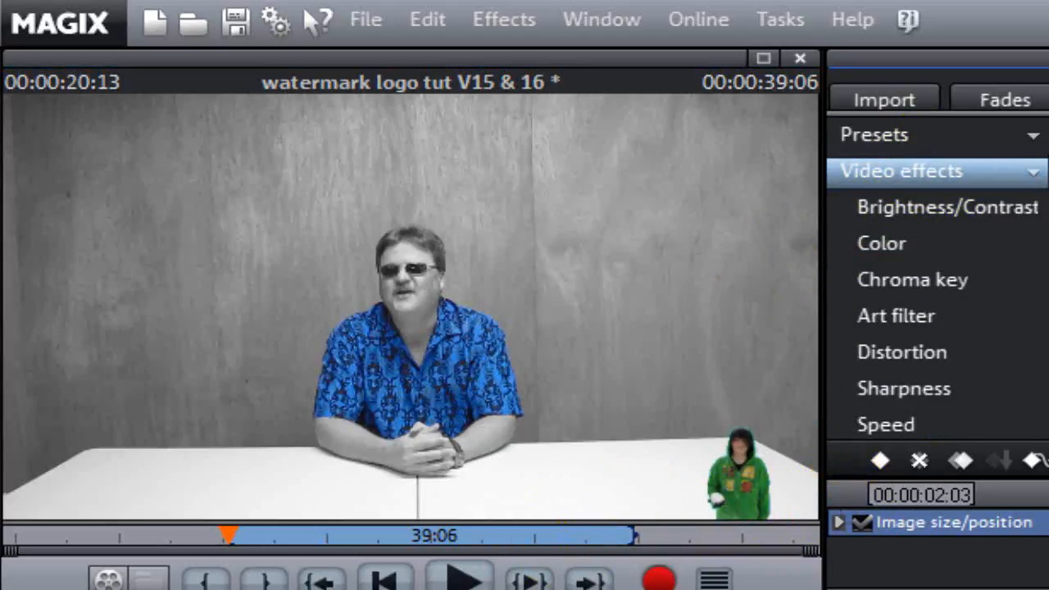
click(457, 576)
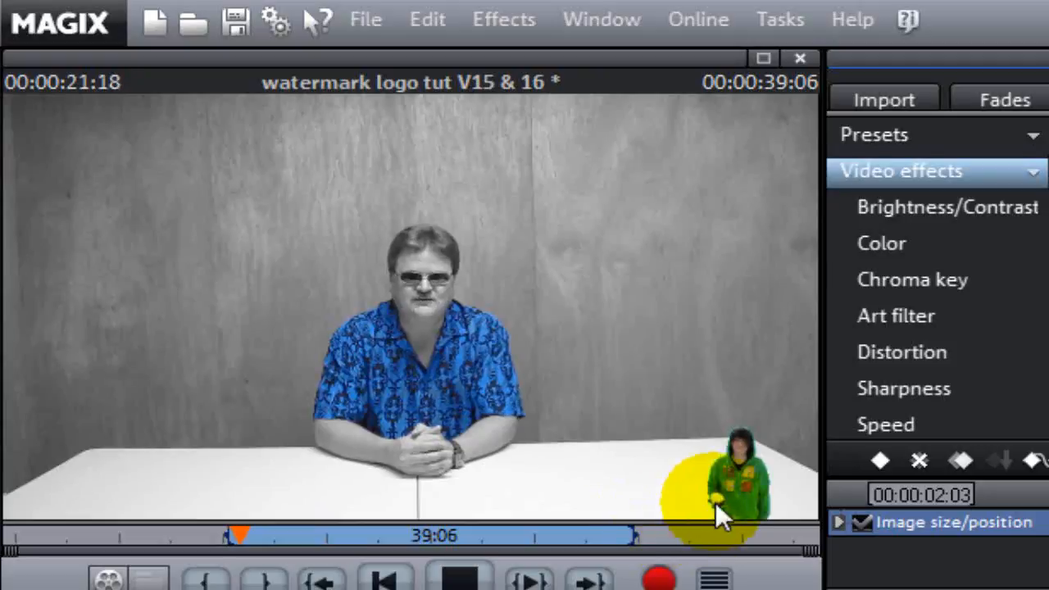